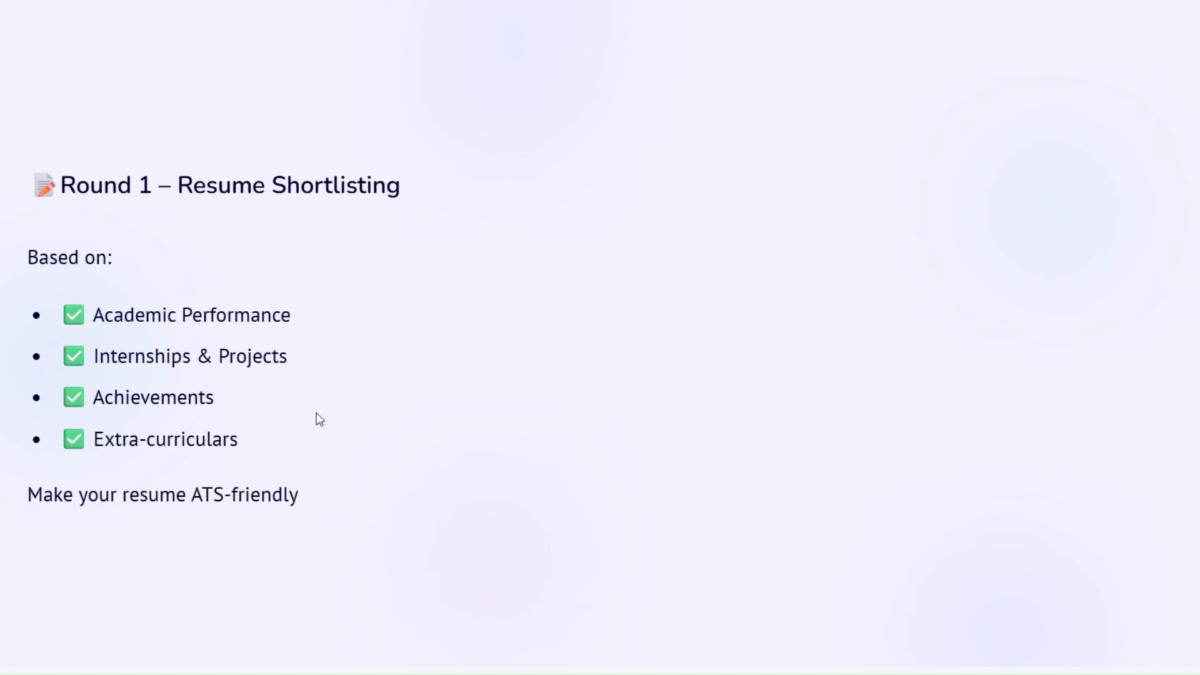
{"action": "mouse_move", "coordinate": [256, 450]}
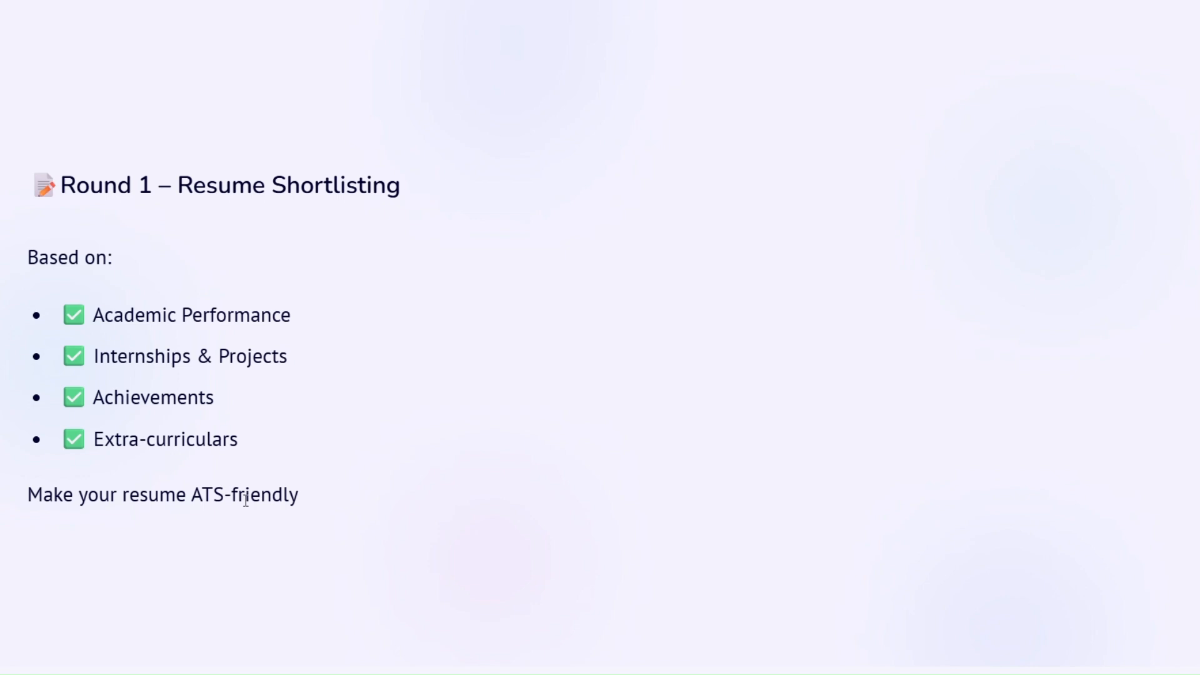
{"action": "mouse_move", "coordinate": [449, 539]}
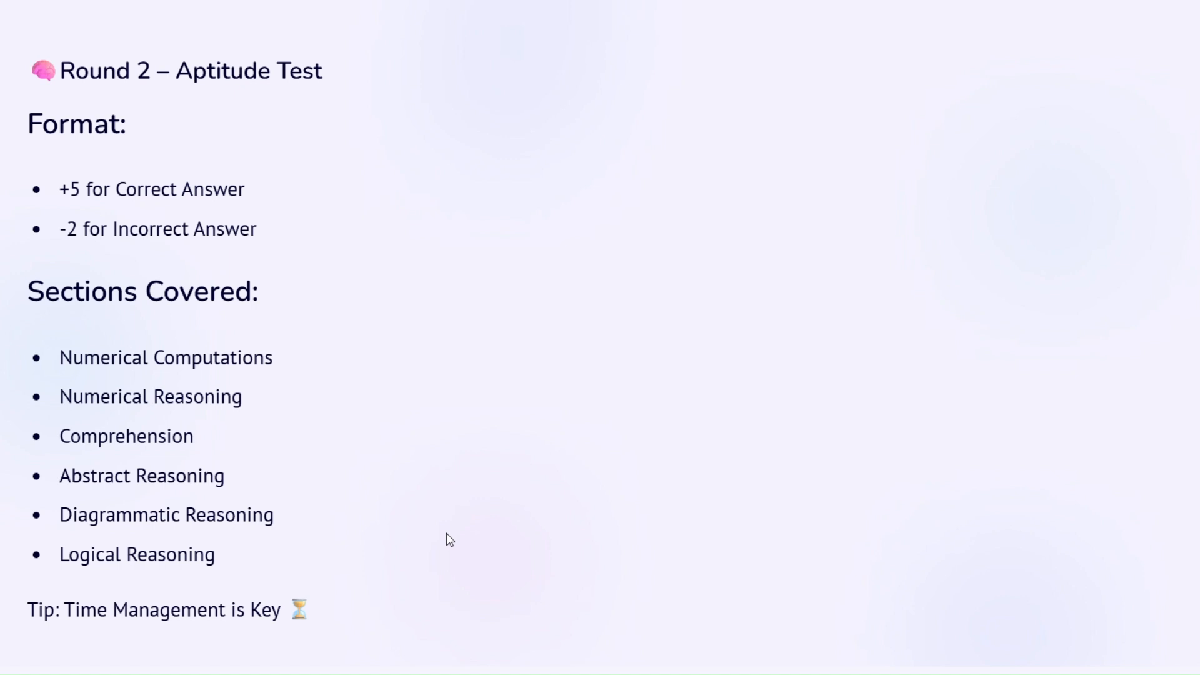
{"action": "mouse_move", "coordinate": [158, 296]}
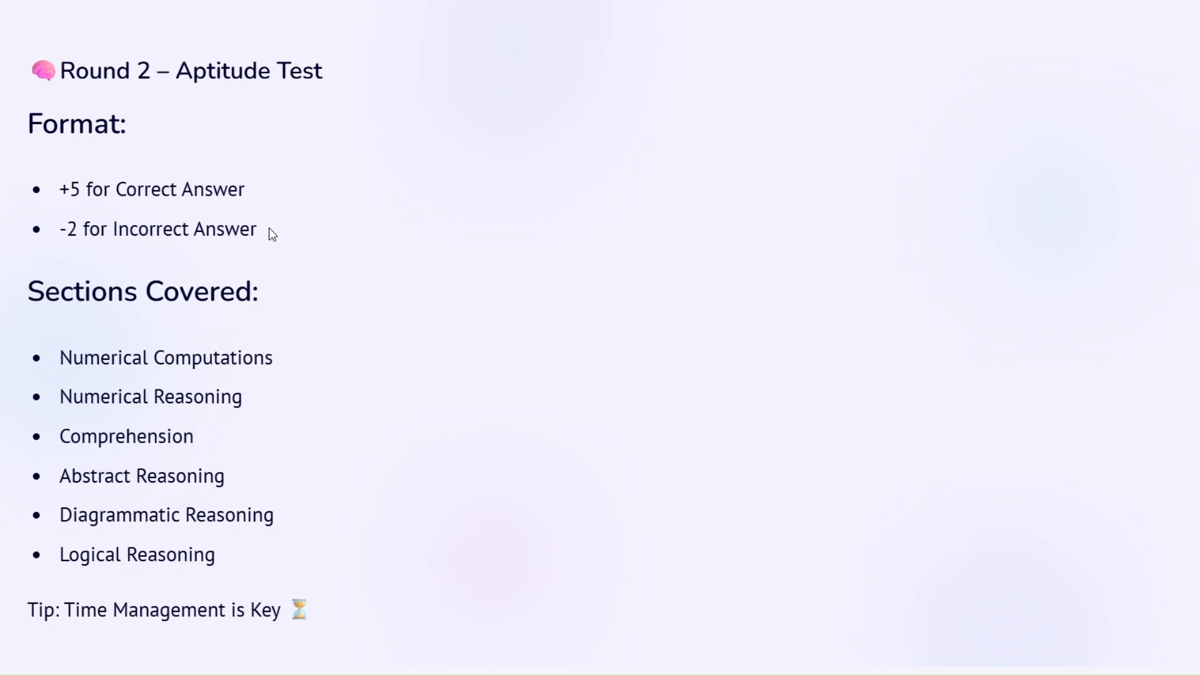
{"action": "mouse_move", "coordinate": [104, 475]}
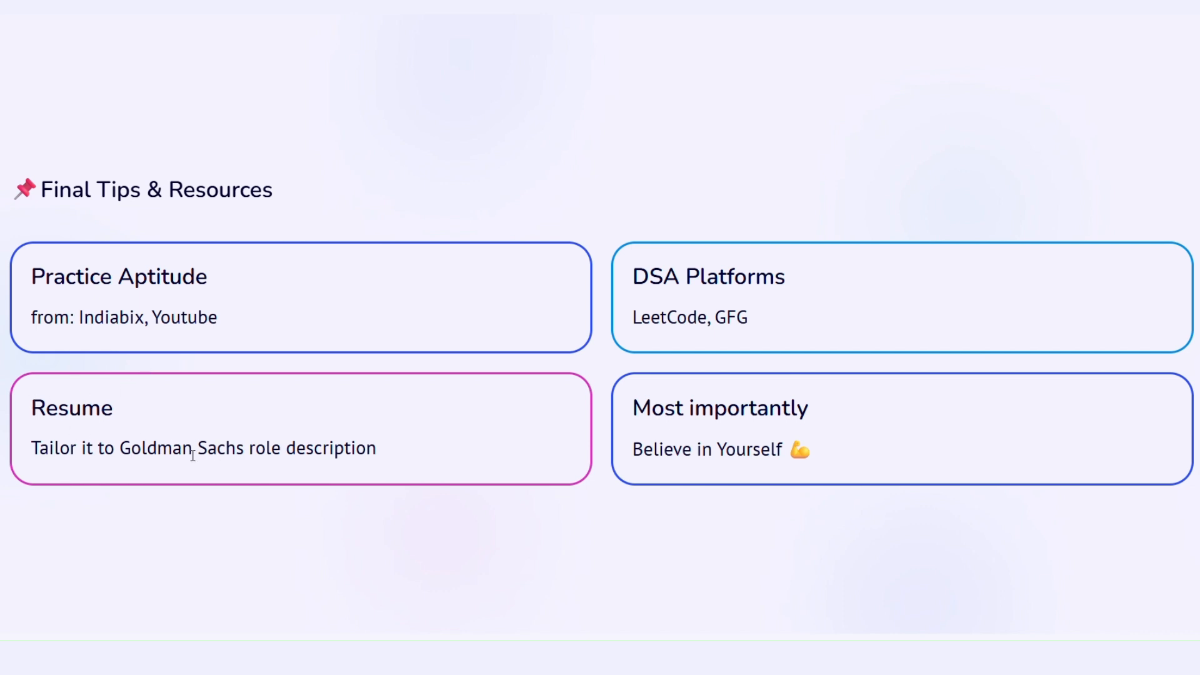
Highlight the phrase 'Goldman Sachs role description' in the resume-tailoring tip.
{"action": "left_click_drag", "start_coordinate": [120, 448], "coordinate": [376, 447]}
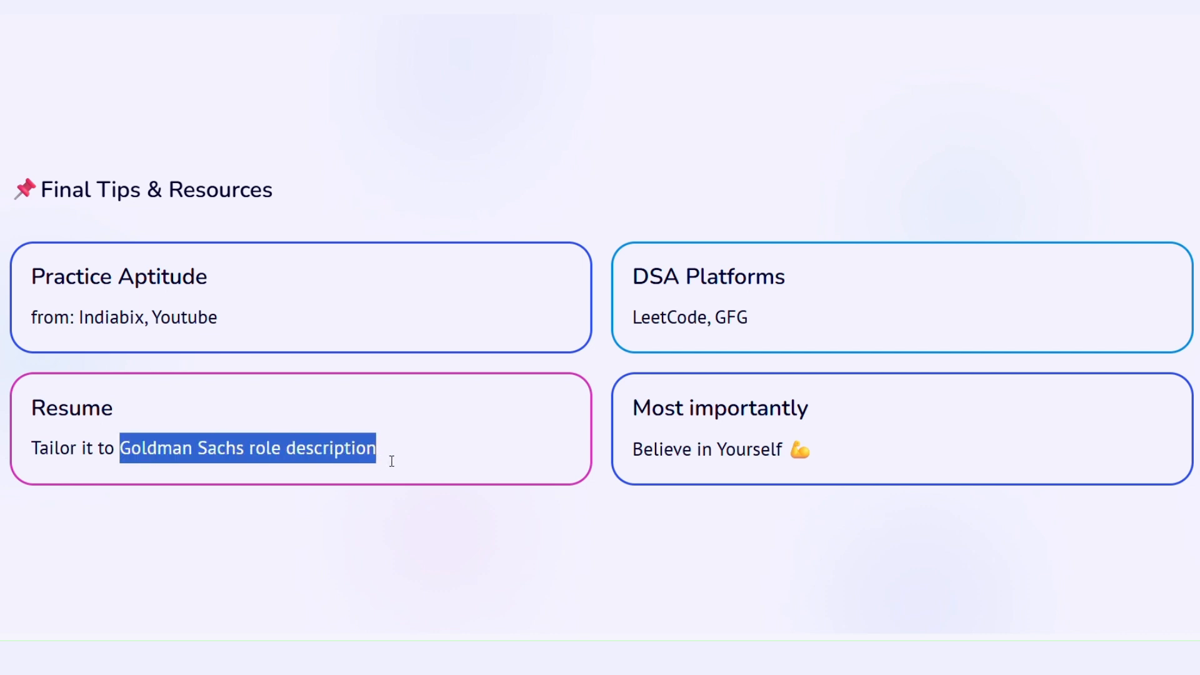
{"action": "mouse_move", "coordinate": [819, 452]}
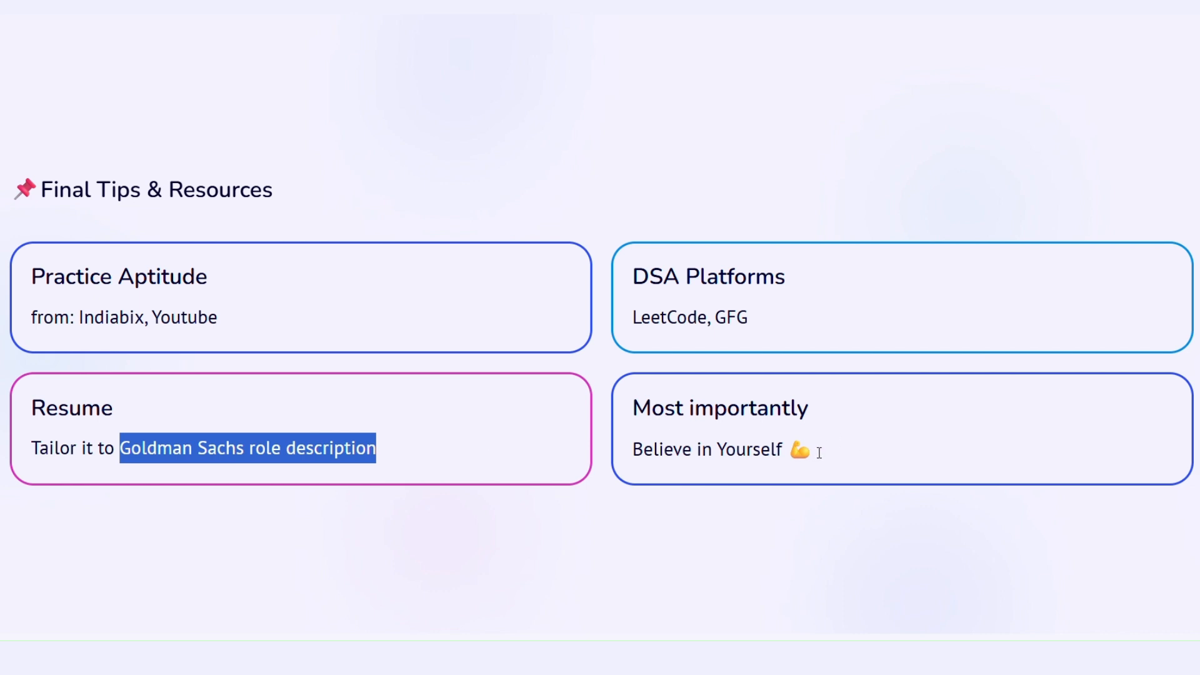